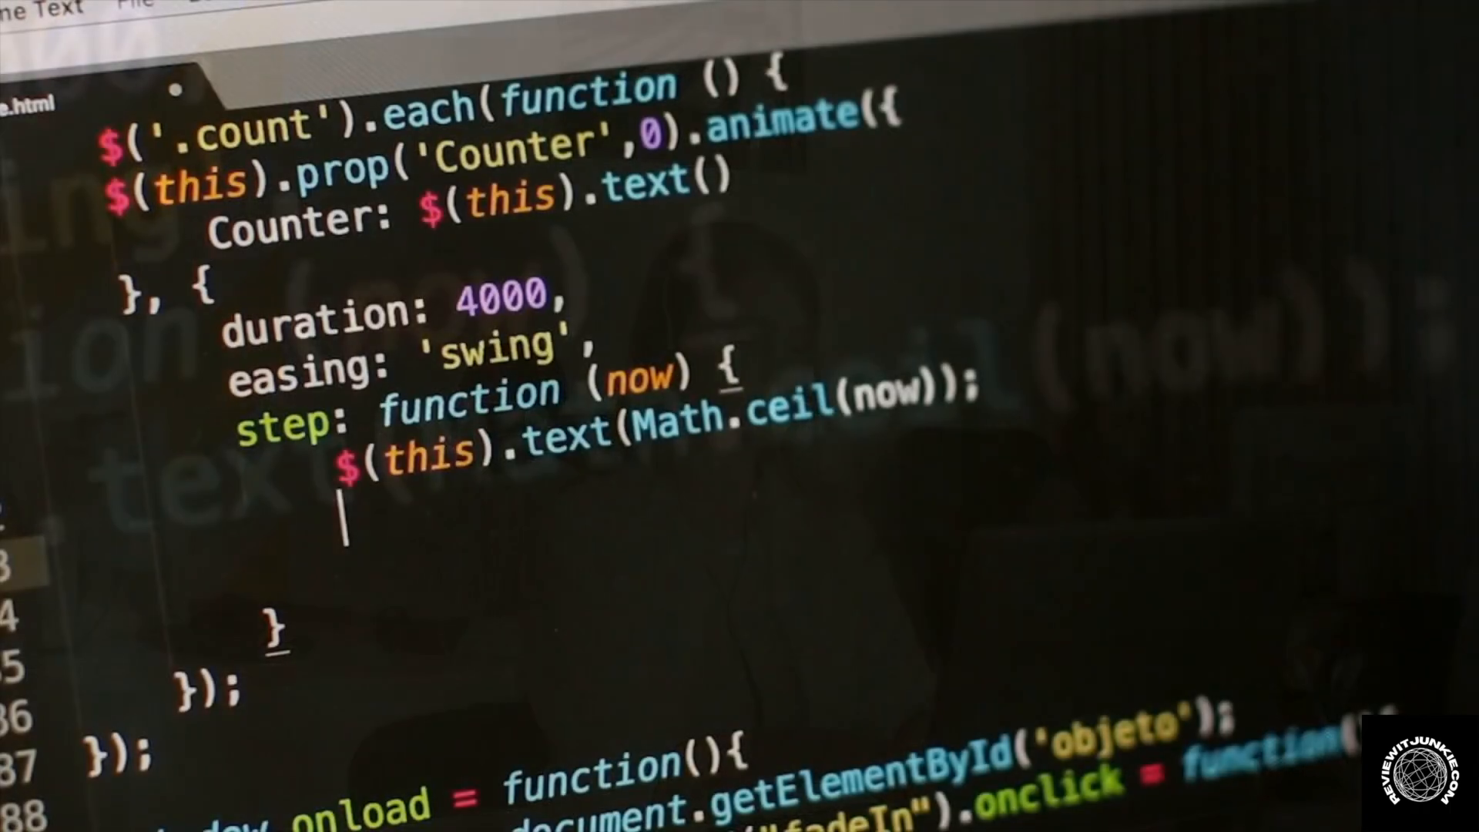
text($())
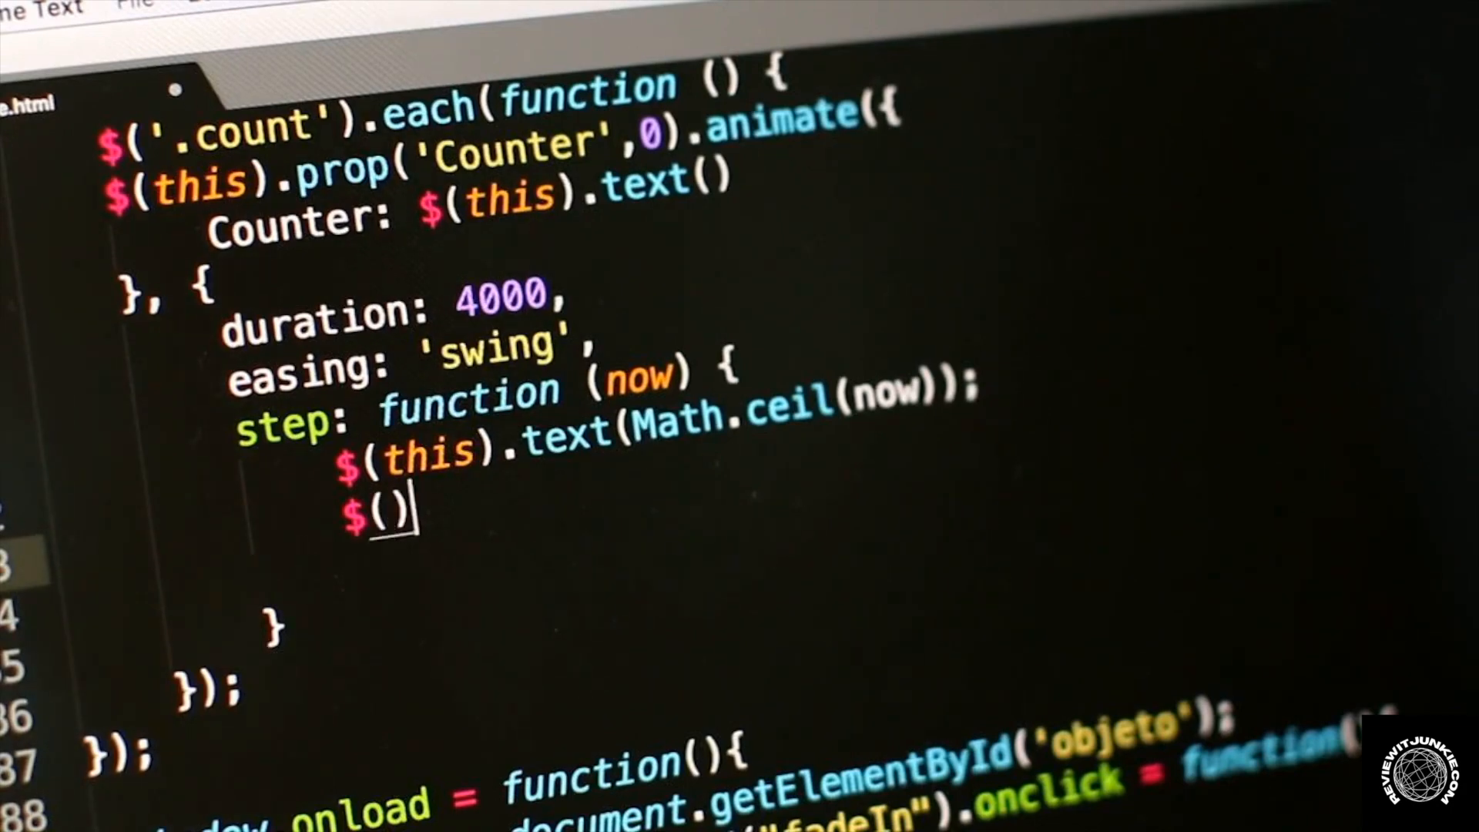